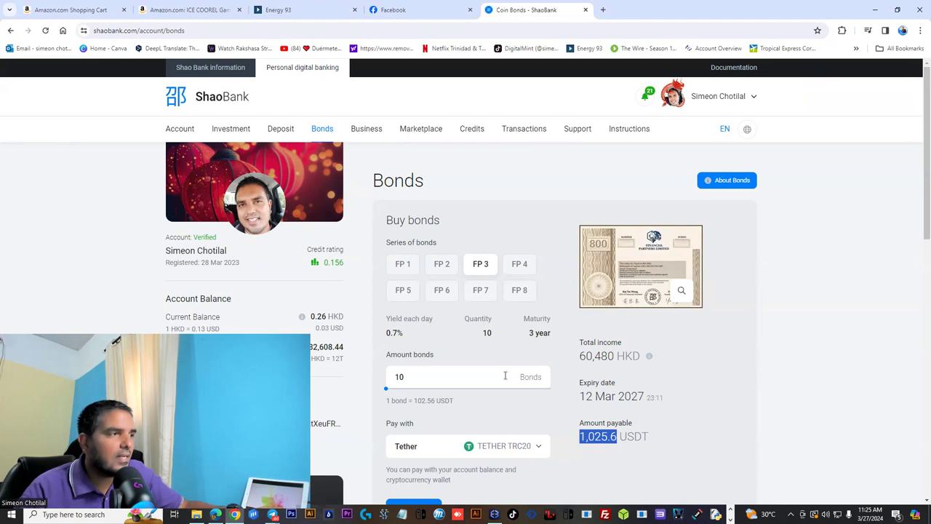
Highlight the FP 3 bond's 3 year maturity, then open a new blank browser tab.
{"action": "double_click", "coordinate": [395, 332]}
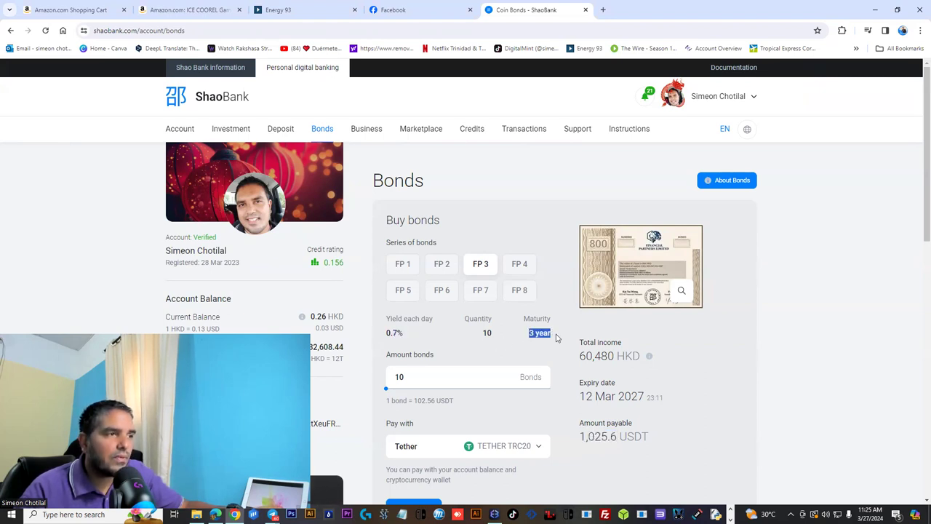
{"action": "mouse_move", "coordinate": [649, 356]}
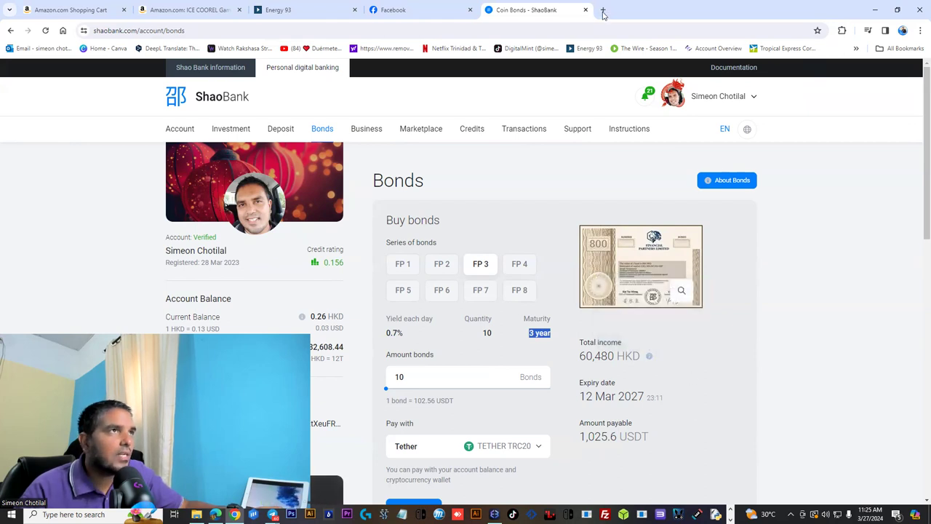
{"action": "left_click", "coordinate": [602, 10]}
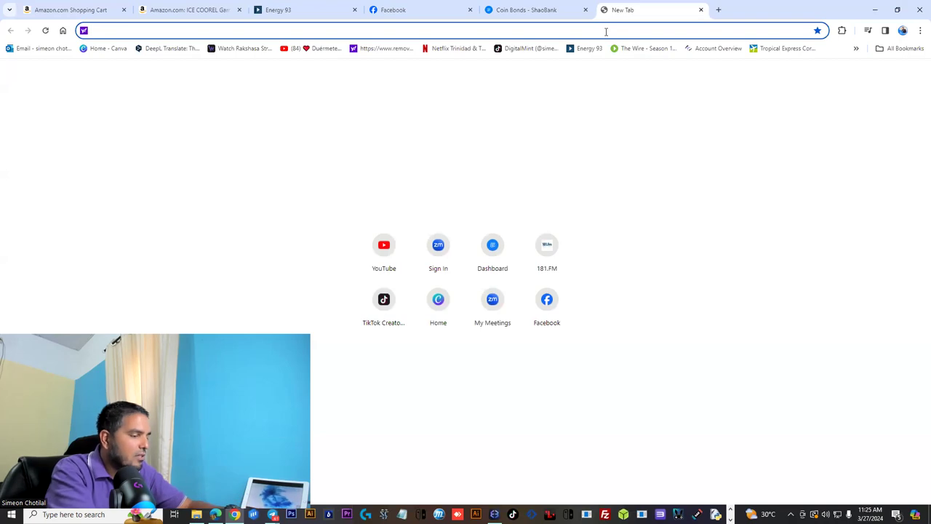
Convert 392 HKD to about 50.13 USDT in Coinbase's converter, then return to ShaoBank.
{"action": "type", "text": "hkd TO USDT"}
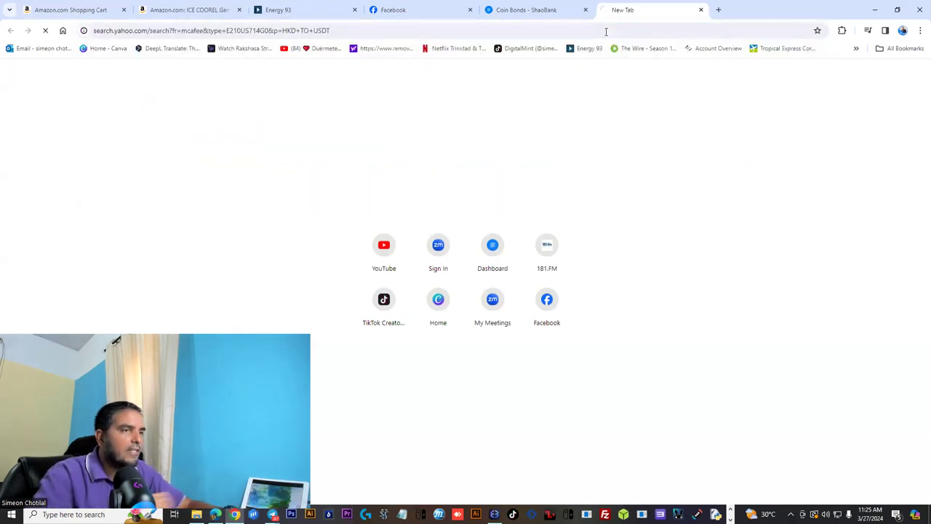
{"action": "left_click", "coordinate": [718, 9]}
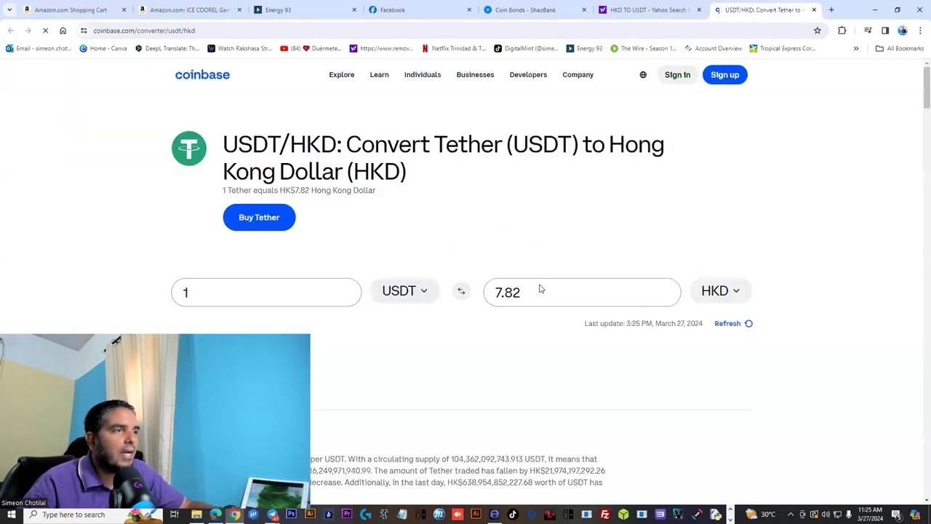
{"action": "left_click", "coordinate": [581, 292]}
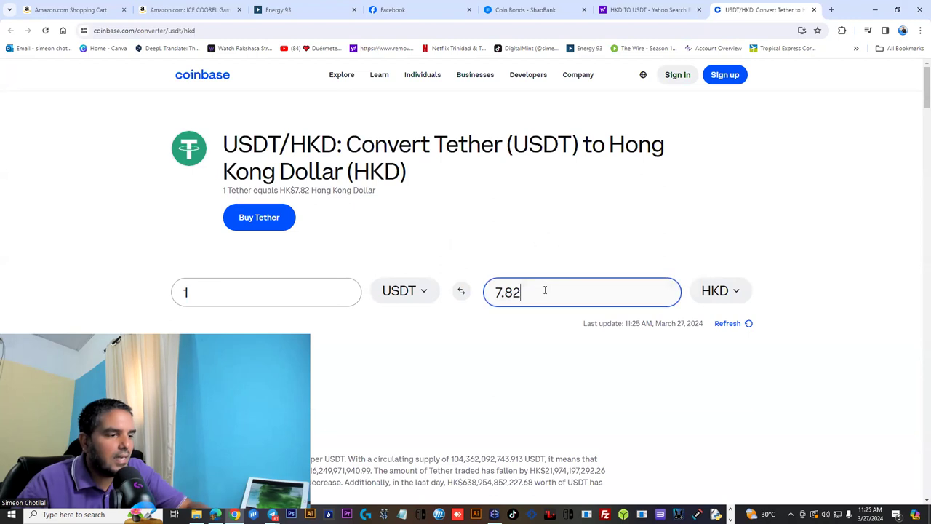
{"action": "type", "text": "3"}
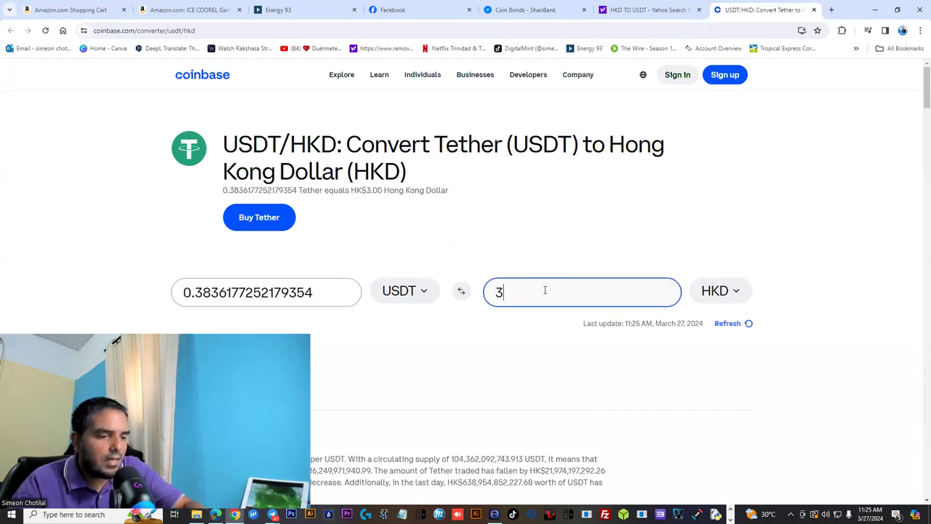
{"action": "type", "text": "92"}
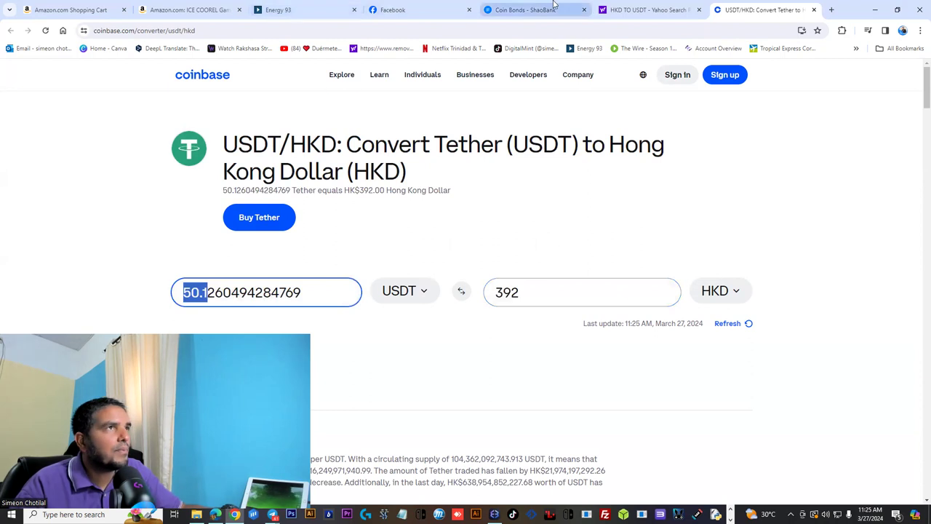
{"action": "left_click", "coordinate": [535, 9]}
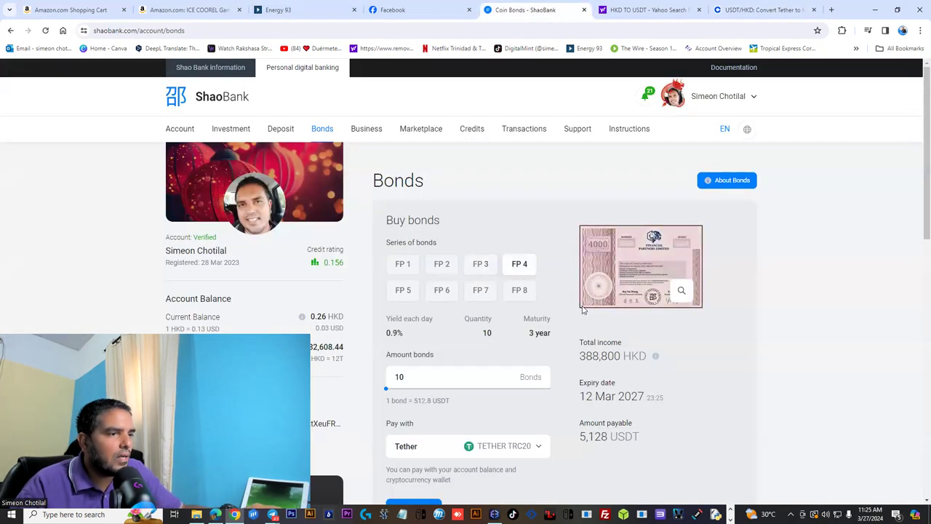
{"action": "mouse_move", "coordinate": [589, 447]}
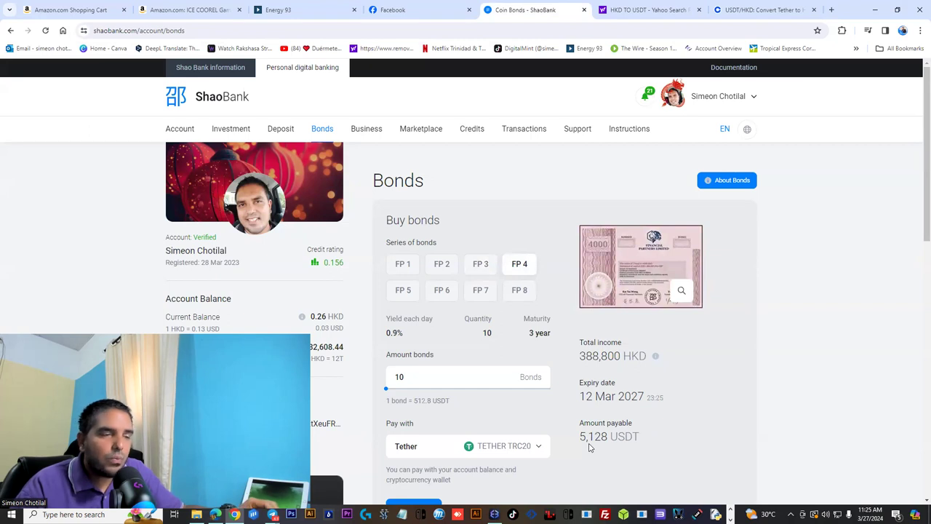
{"action": "mouse_move", "coordinate": [399, 342]}
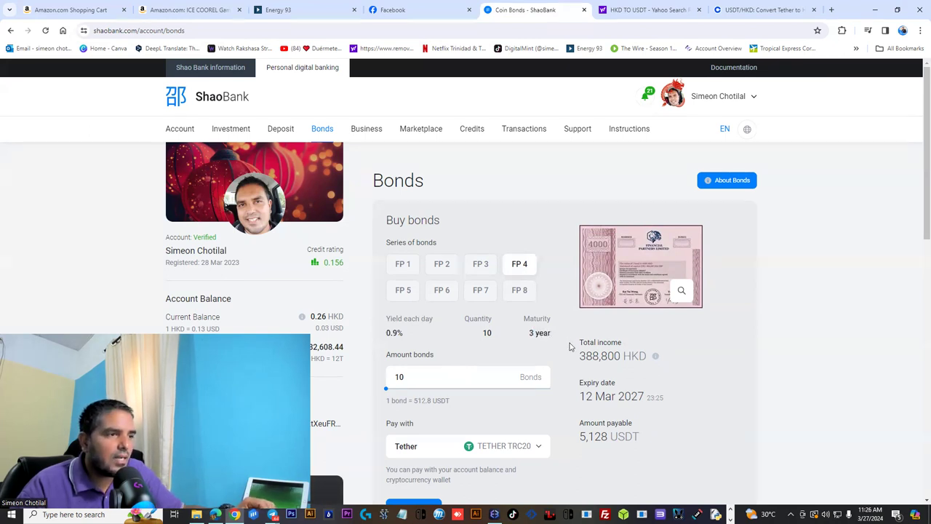
{"action": "mouse_move", "coordinate": [655, 355]}
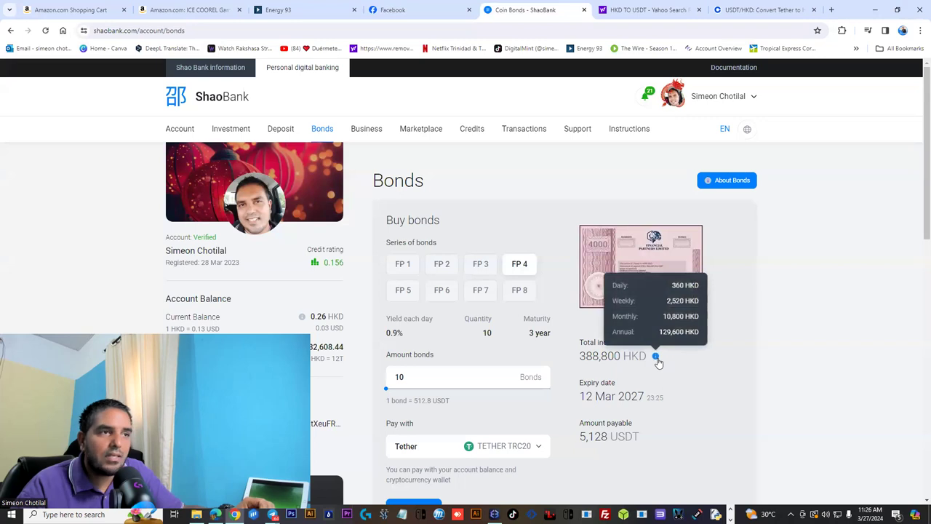
Enter the 2,520 HKD weekly income into the Coinbase USDT/HKD converter.
{"action": "left_click", "coordinate": [763, 10]}
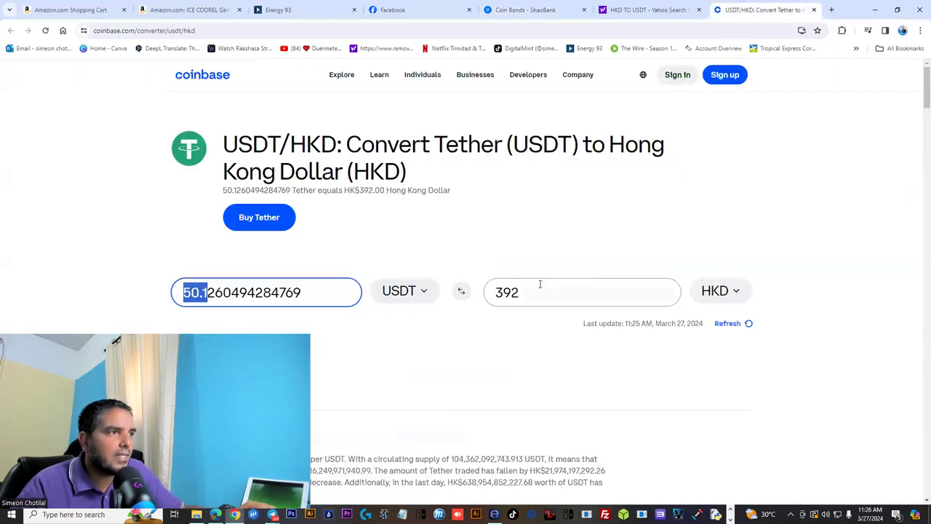
{"action": "type", "text": "2520"}
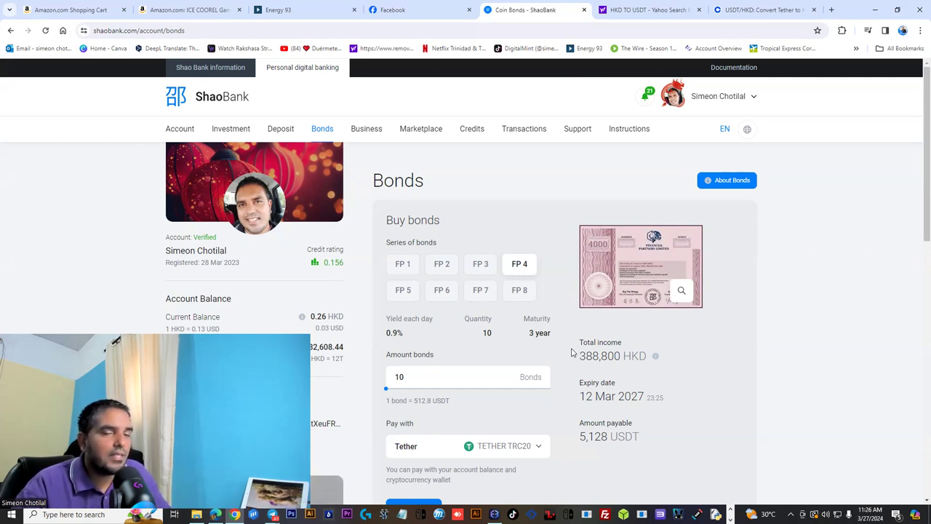
{"action": "mouse_move", "coordinate": [663, 403]}
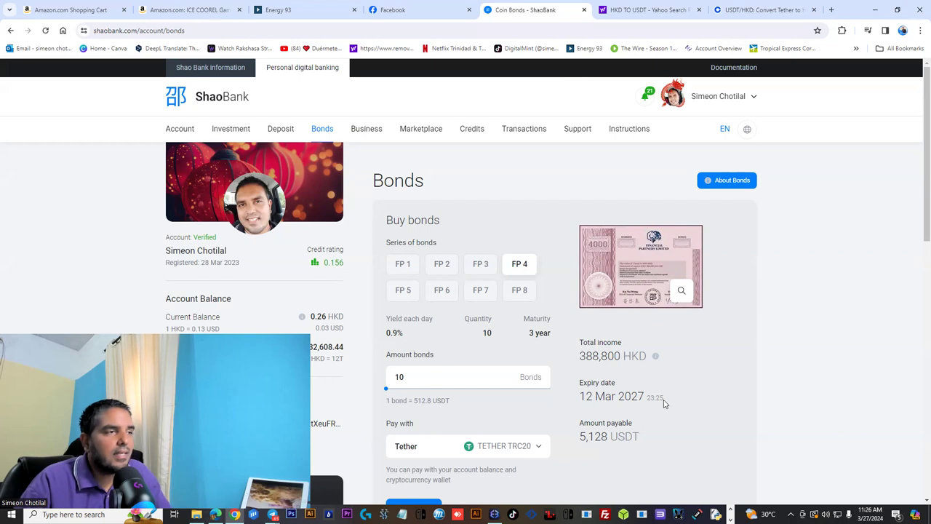
{"action": "mouse_move", "coordinate": [650, 383]}
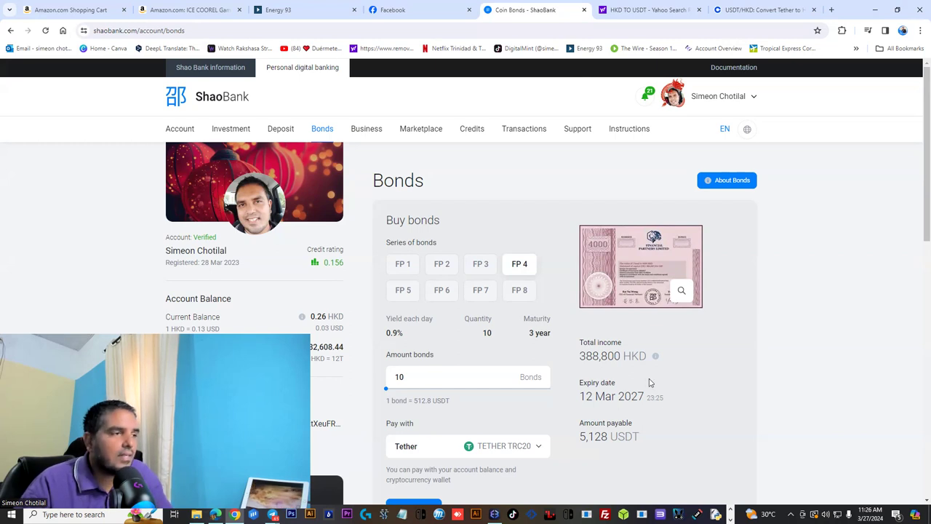
{"action": "mouse_move", "coordinate": [260, 127]}
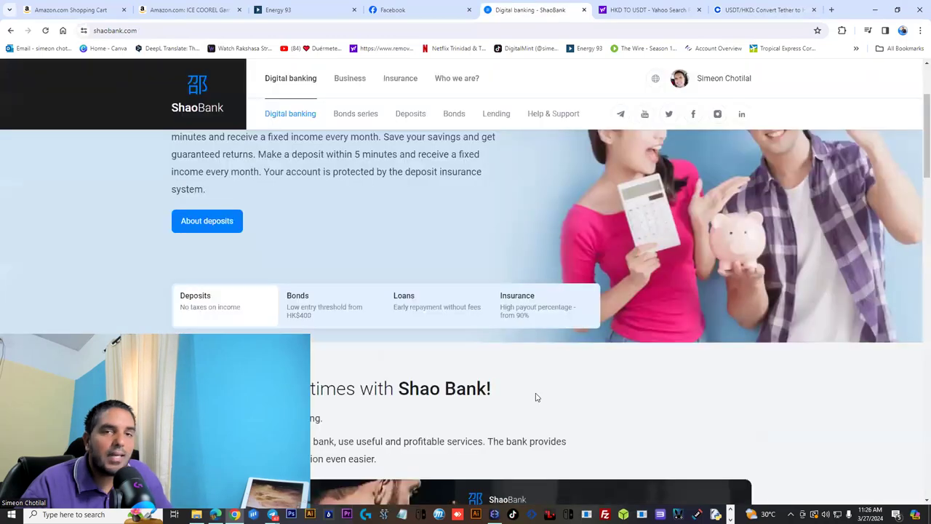
Scroll the homepage past services, bond calculator and concept sections to the footer.
{"action": "scroll", "scroll_direction": "down", "scroll_amount": 3}
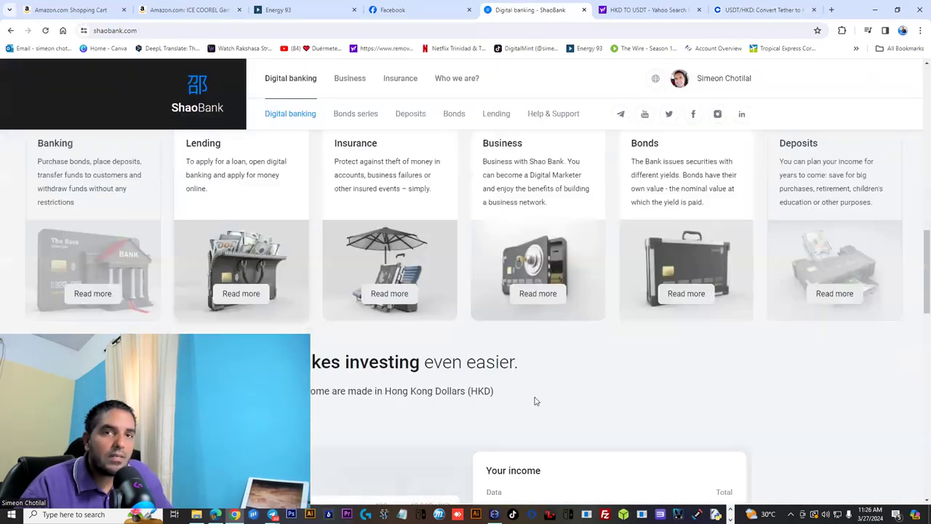
{"action": "scroll", "scroll_direction": "down", "scroll_amount": 3}
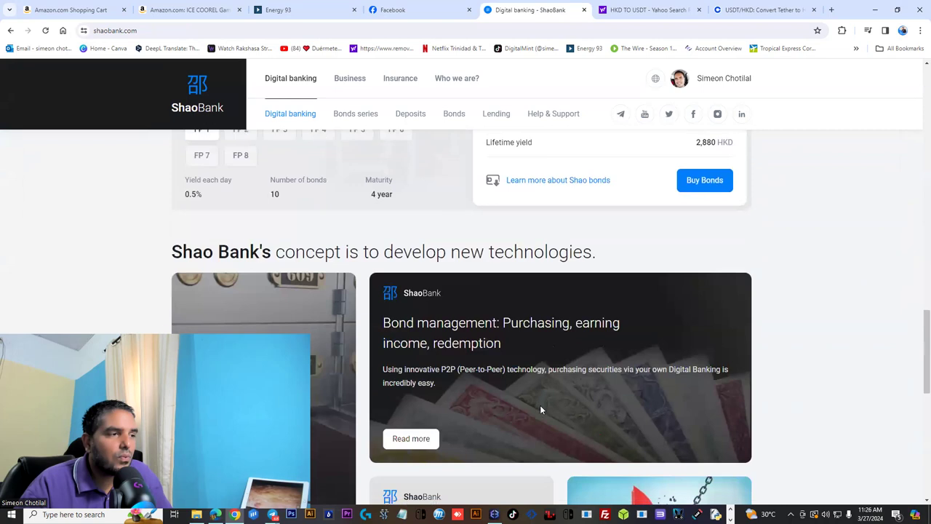
{"action": "scroll", "scroll_direction": "down", "scroll_amount": 3}
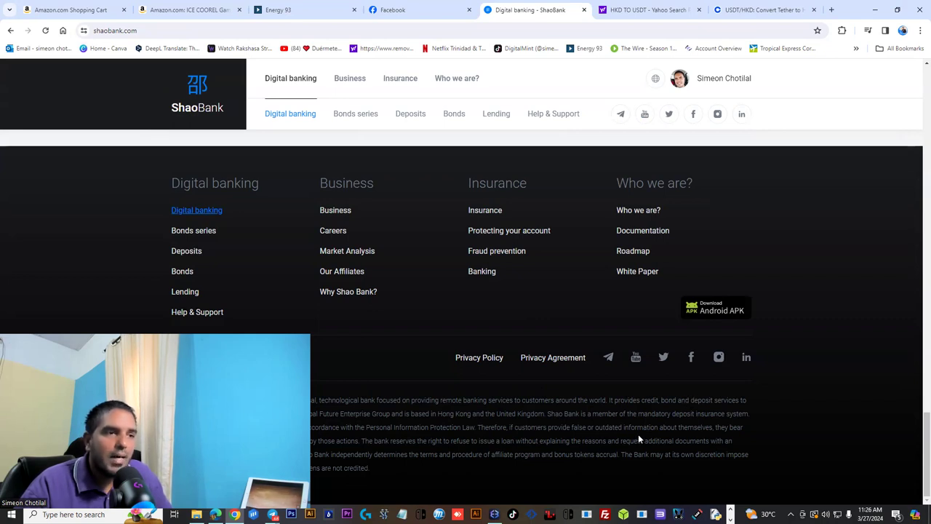
{"action": "mouse_move", "coordinate": [662, 91]}
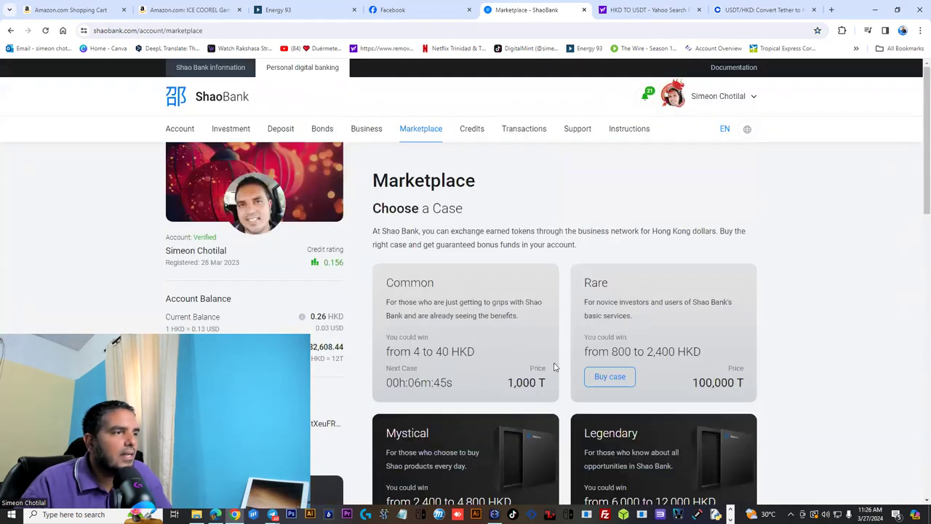
Scroll through the Marketplace referral levels, highlighting that Level 1 pays tokens from purchases.
{"action": "scroll", "scroll_direction": "down", "scroll_amount": 3}
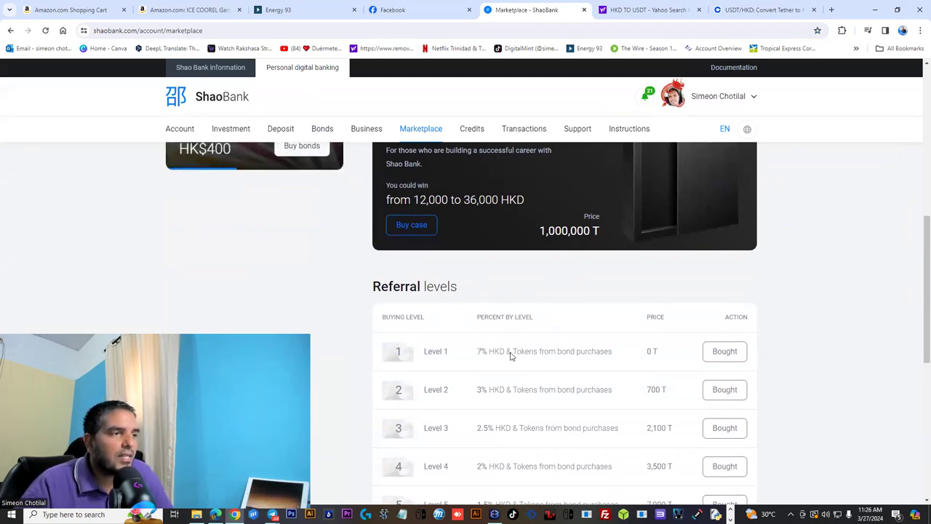
{"action": "double_click", "coordinate": [534, 352]}
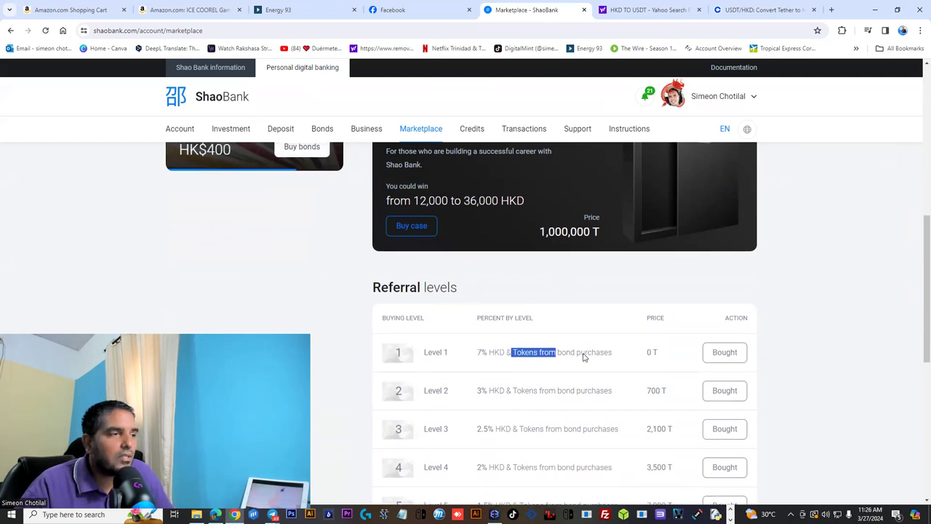
{"action": "scroll", "scroll_direction": "down", "scroll_amount": 3}
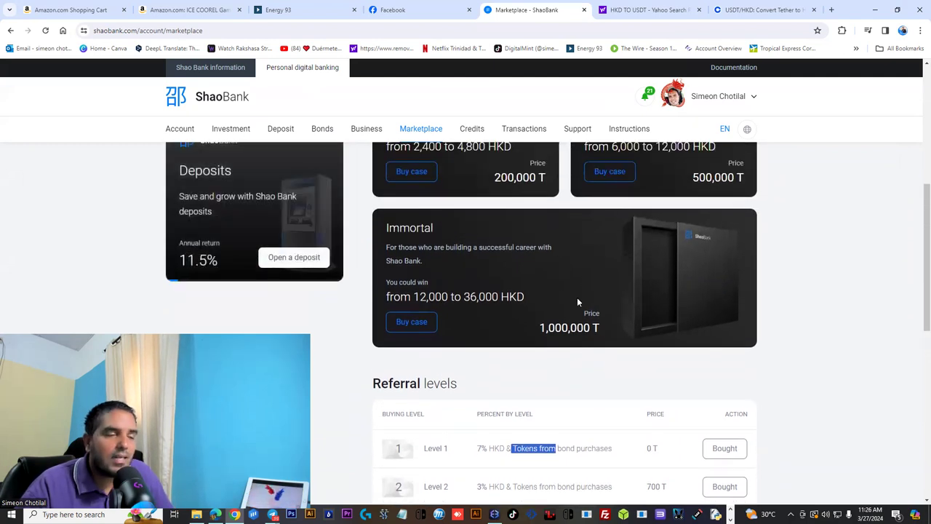
{"action": "scroll", "scroll_direction": "down", "scroll_amount": 3}
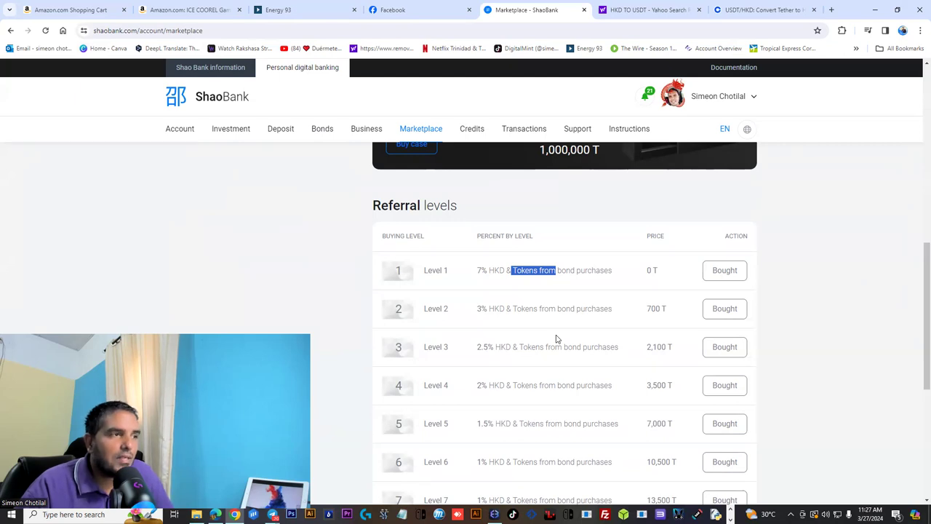
{"action": "scroll", "scroll_direction": "down", "scroll_amount": 3}
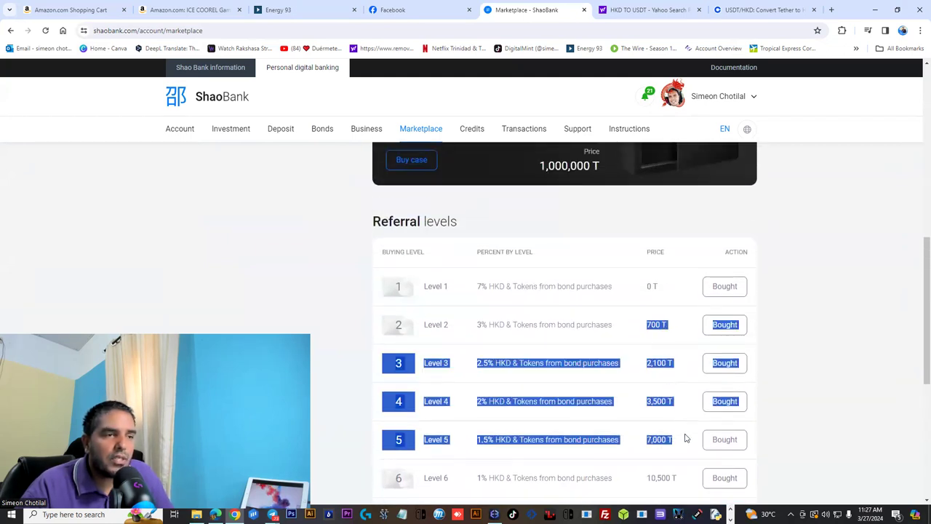
{"action": "scroll", "scroll_direction": "down", "scroll_amount": 3}
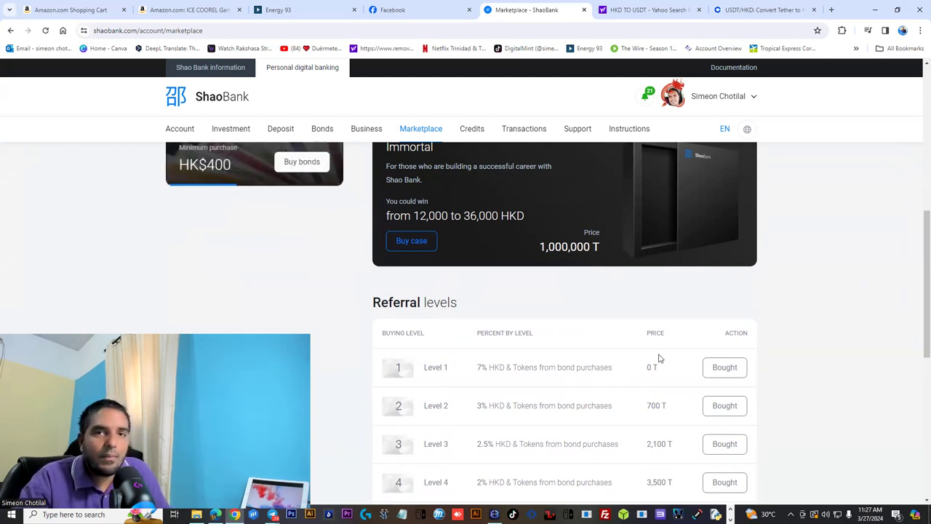
{"action": "mouse_move", "coordinate": [686, 453]}
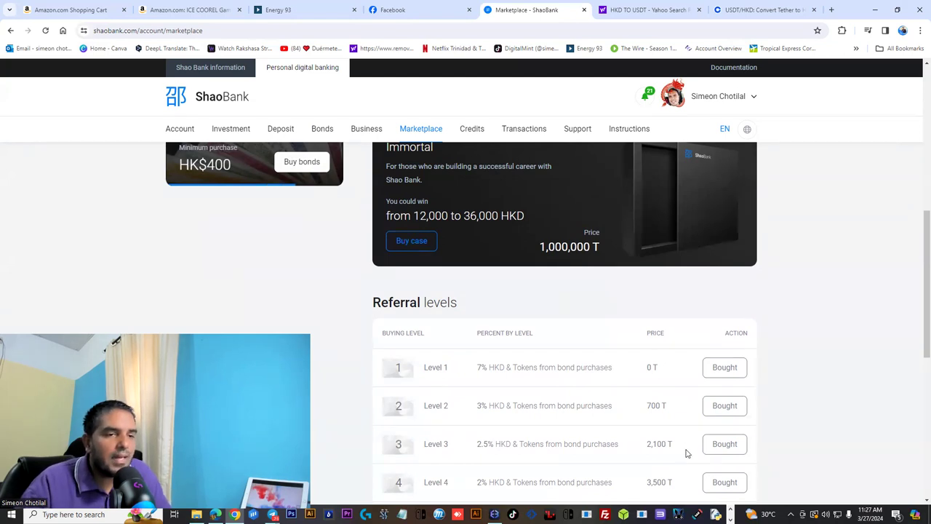